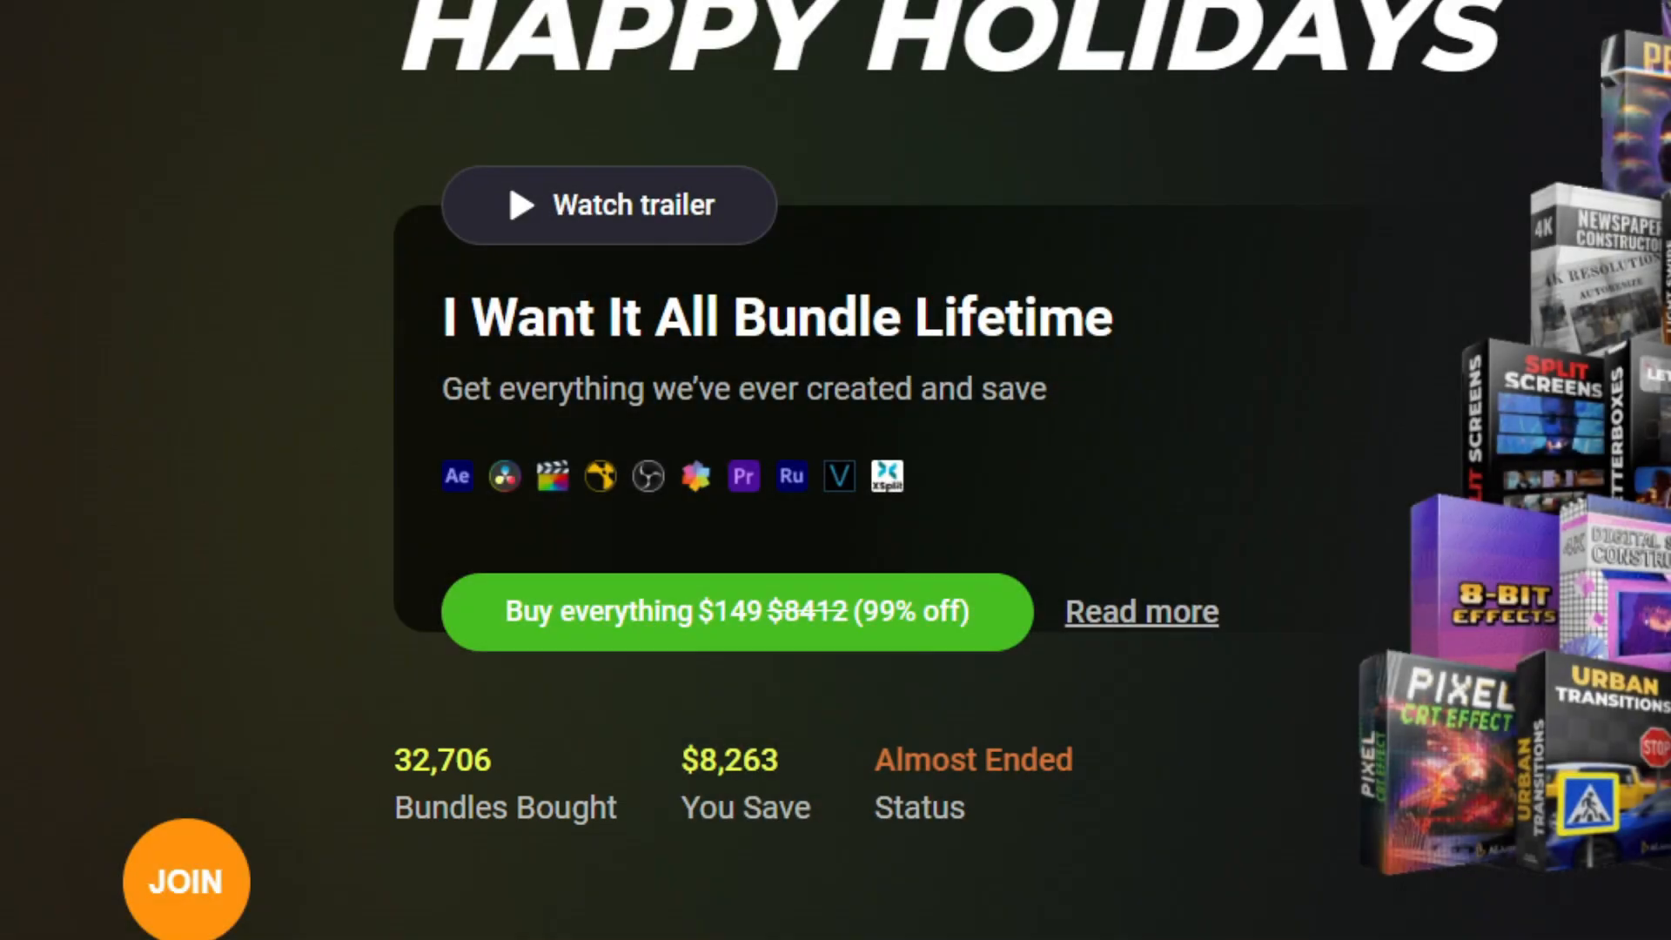
Scroll the AEJuice homepage down to the $149 I Want It All Bundle Lifetime offer.
scroll("down", 3)
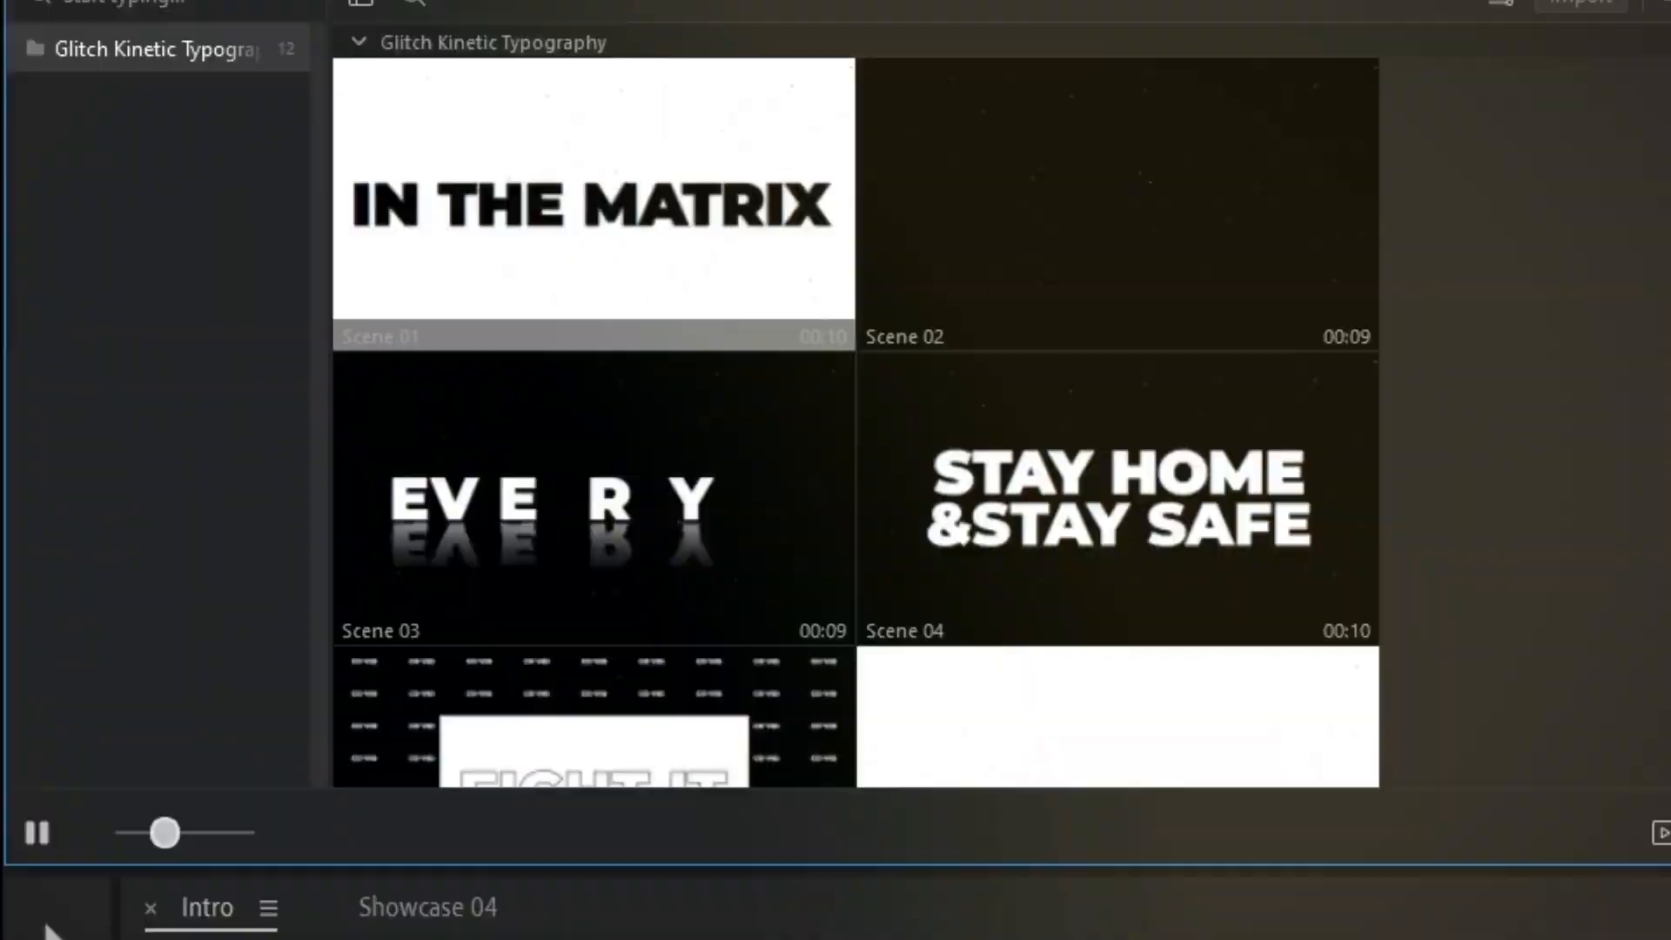
Import the chosen Text Animation preset onto the SUBSCRIBE TO K1TK4T AEP ON YT text layer.
scroll("down", 3)
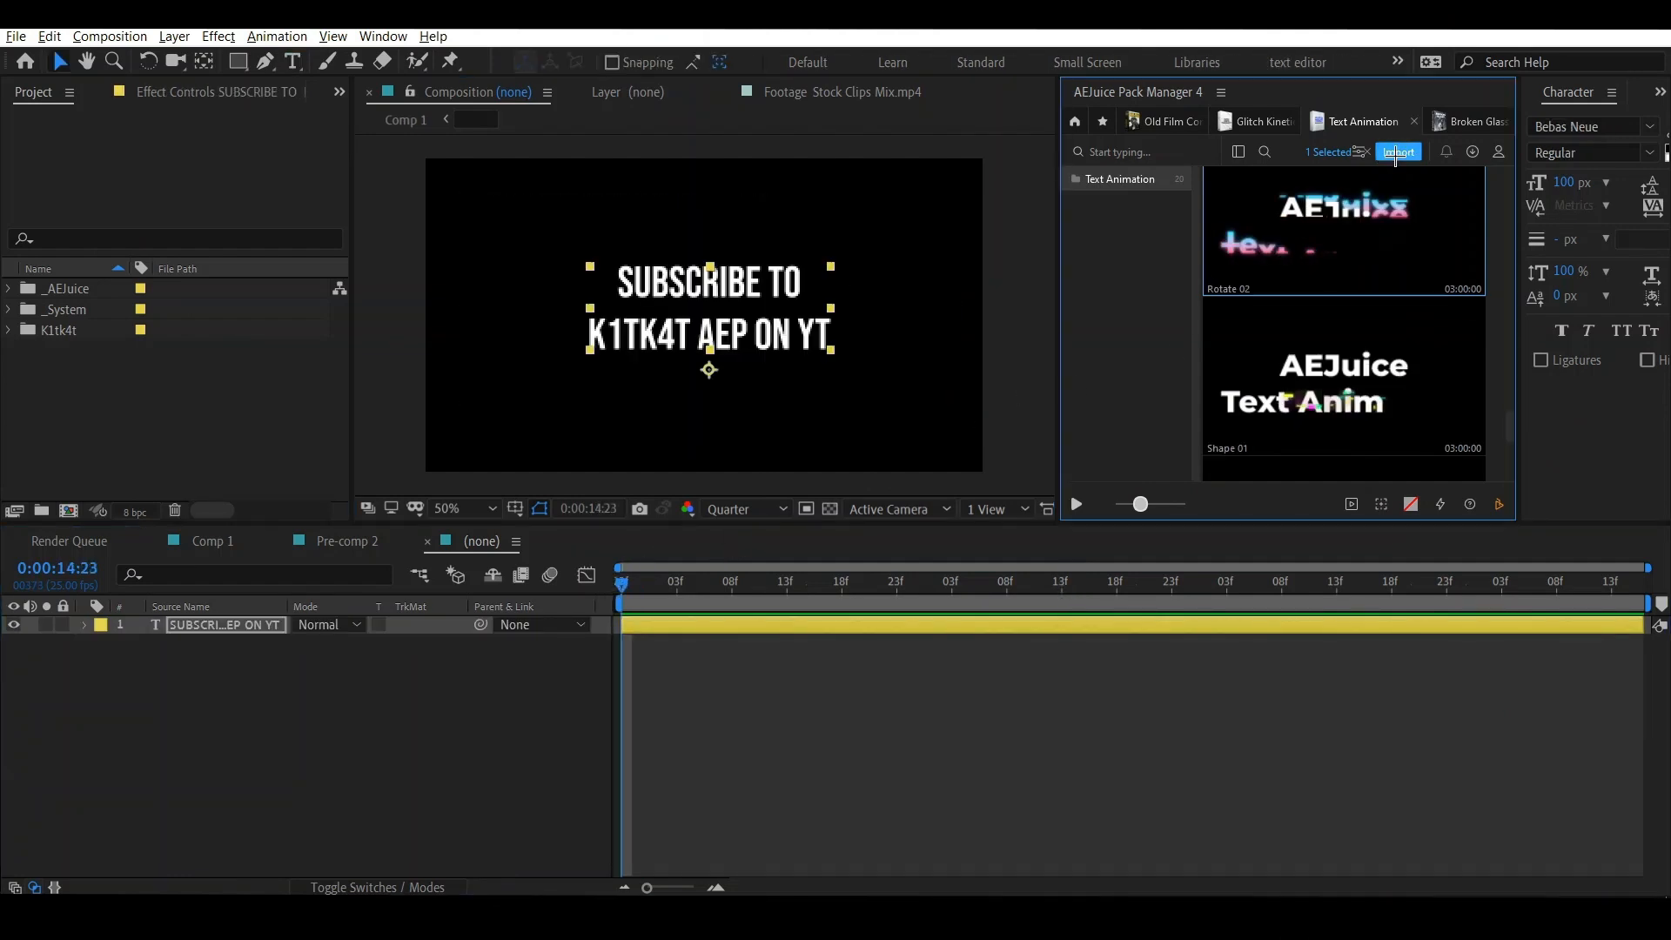
left_click(1397, 151)
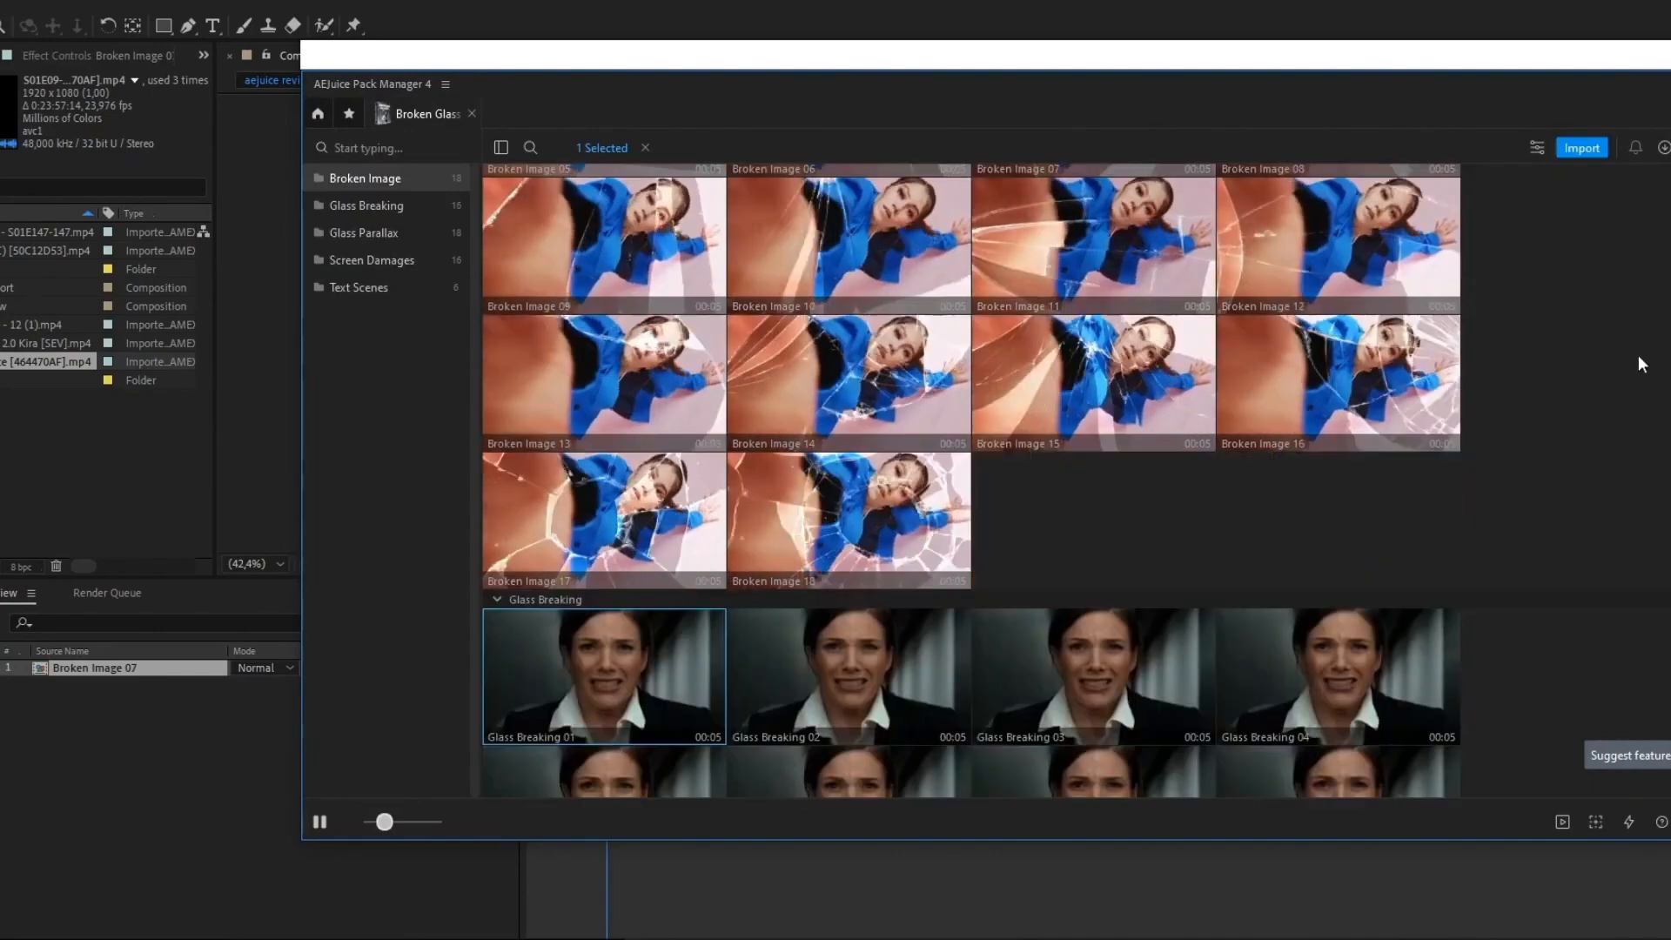
Bring in Broken Text 02 and enter its Textholder layer to edit the BROKEN TEXT words.
scroll("down", 3)
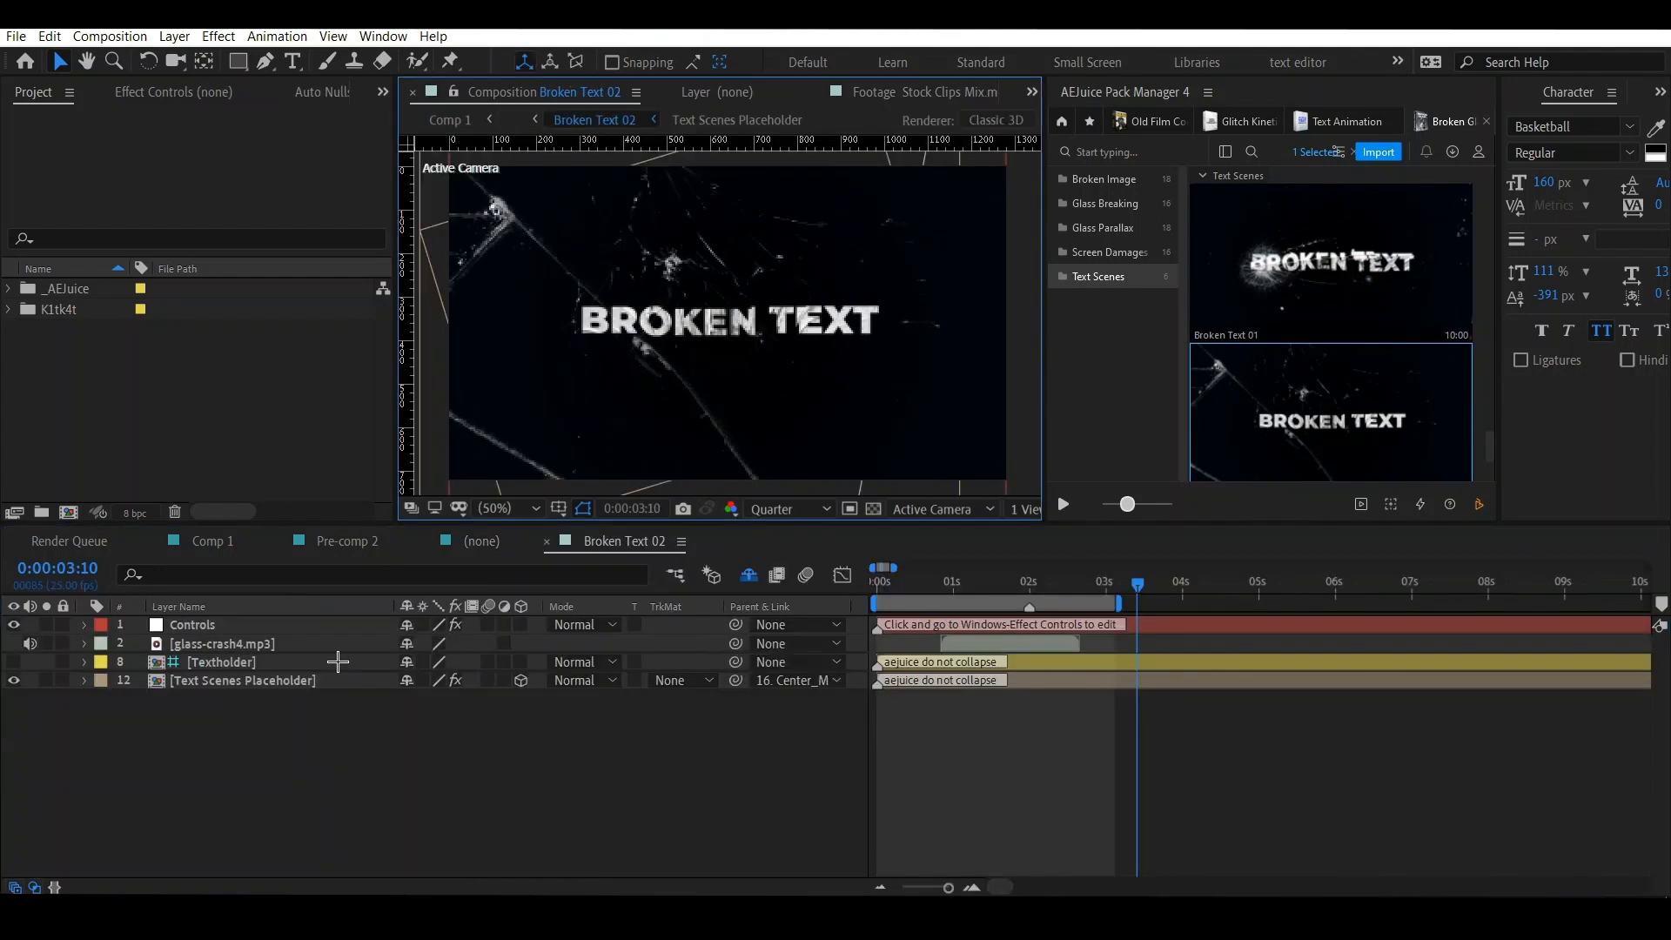
double_click(221, 661)
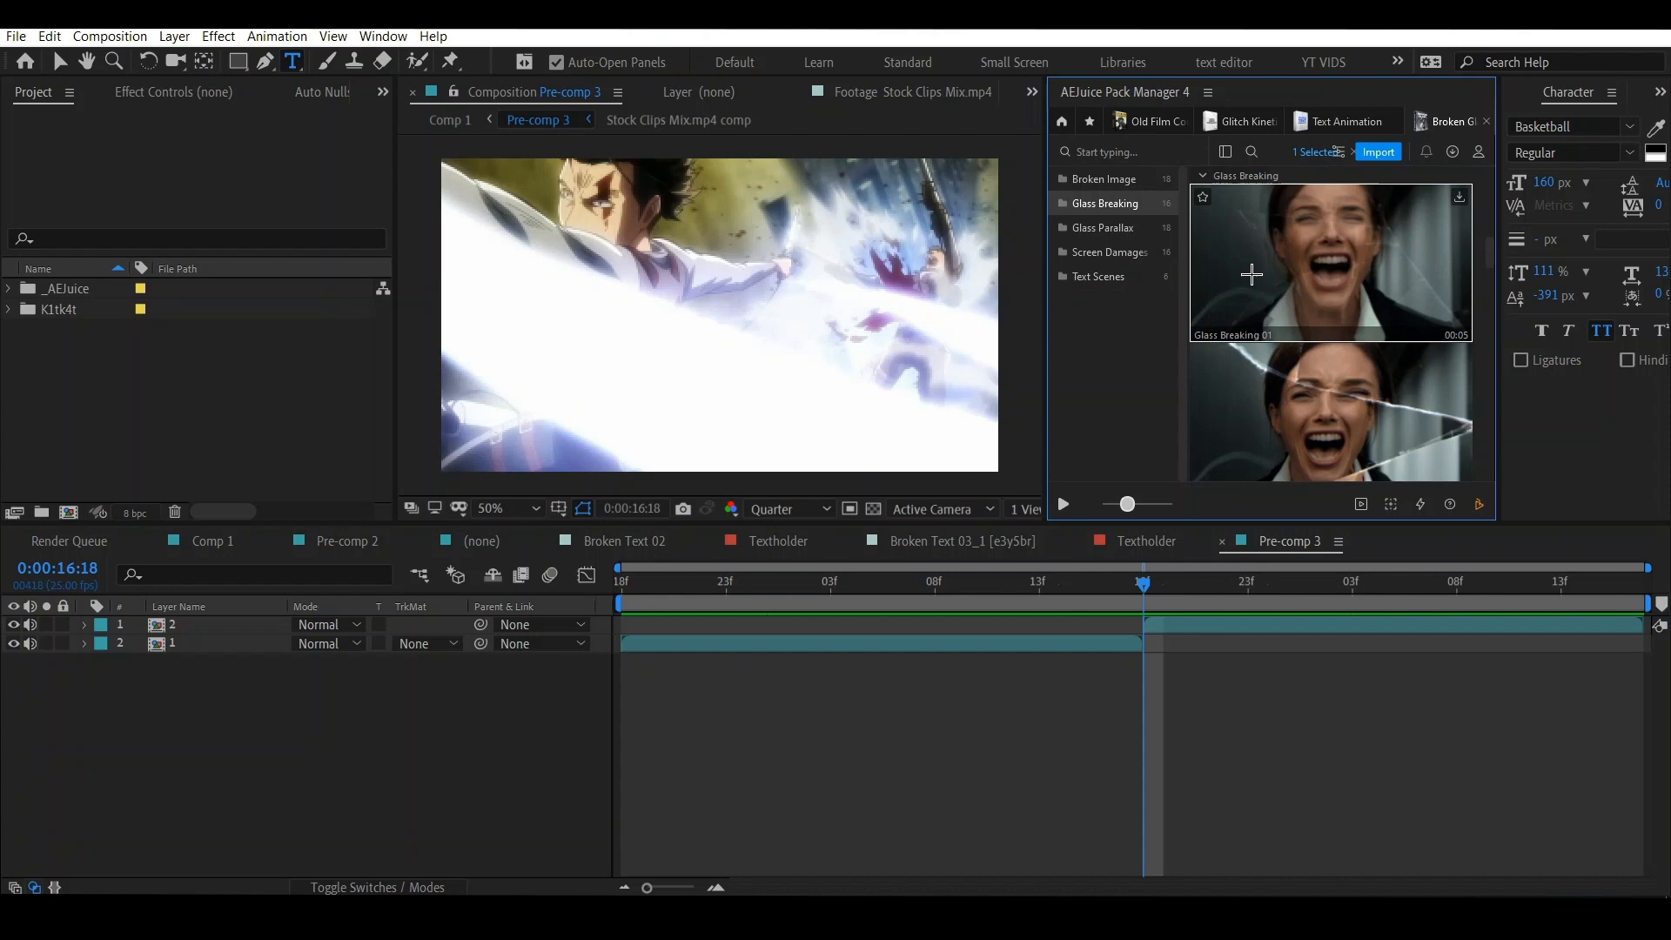
Import the Glass Breaking 01 clip into Pre-comp 3 over the anime footage.
left_click(1378, 151)
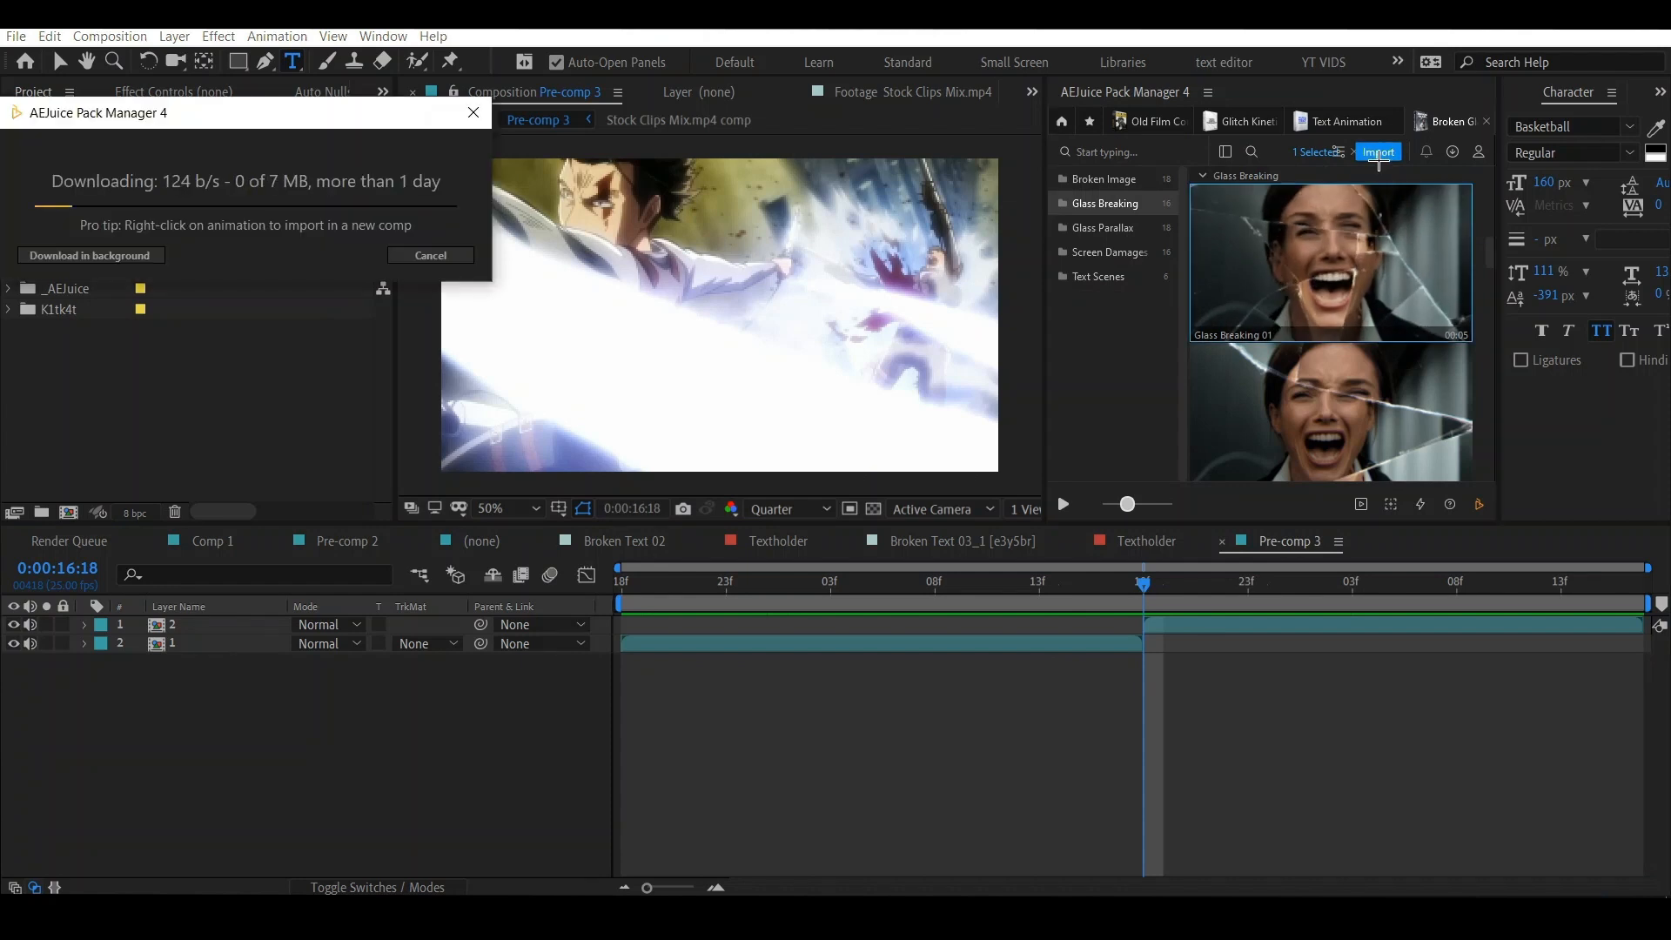